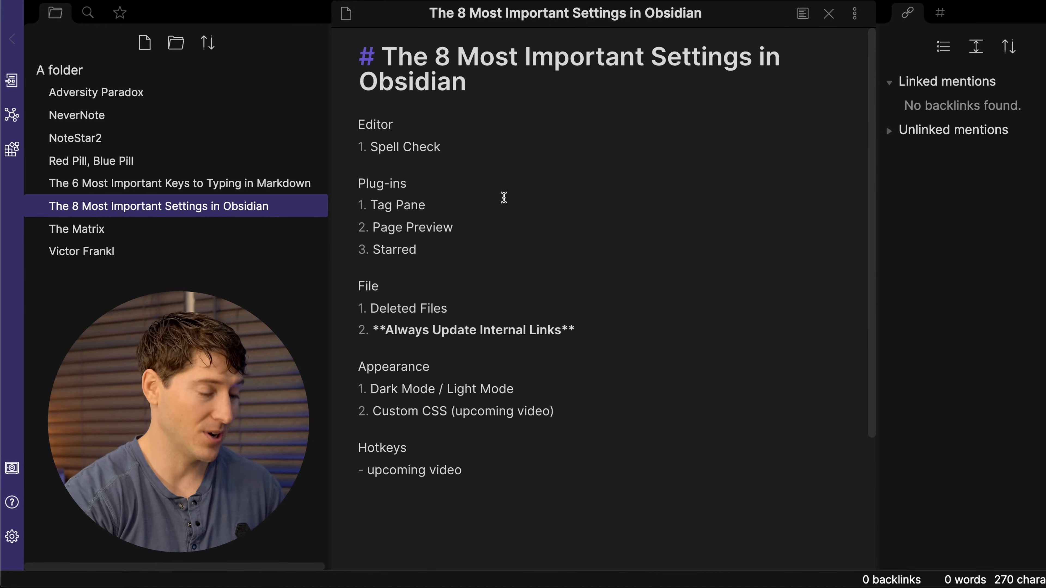
Step: Create the note 'The 8 Most Important Hotkeys in Obsidian' with its first three hotkey entries
left_click(143, 42)
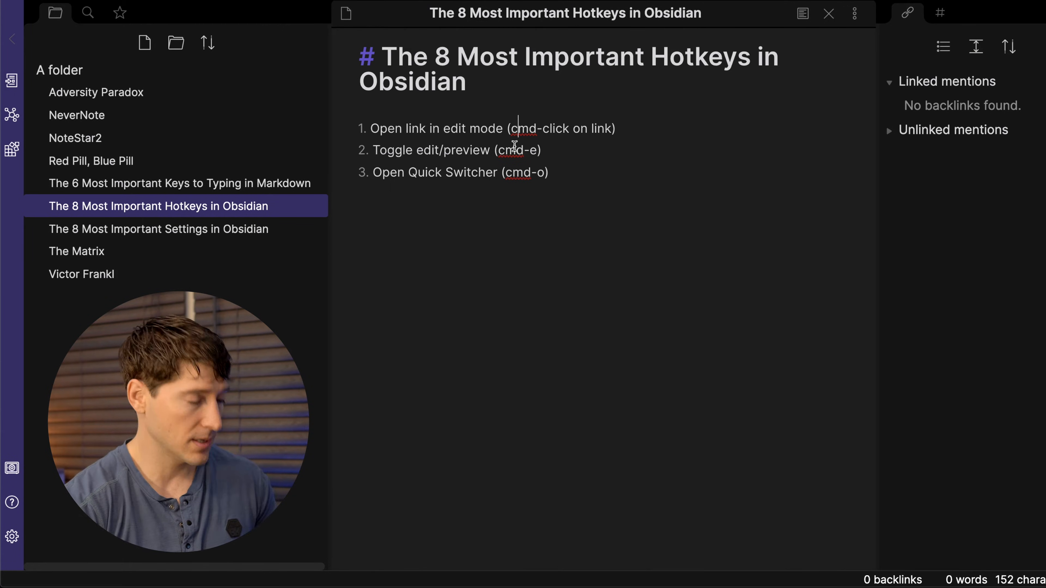
Step: Open NeverNote and toggle it to rendered preview and back to editing
left_click(76, 115)
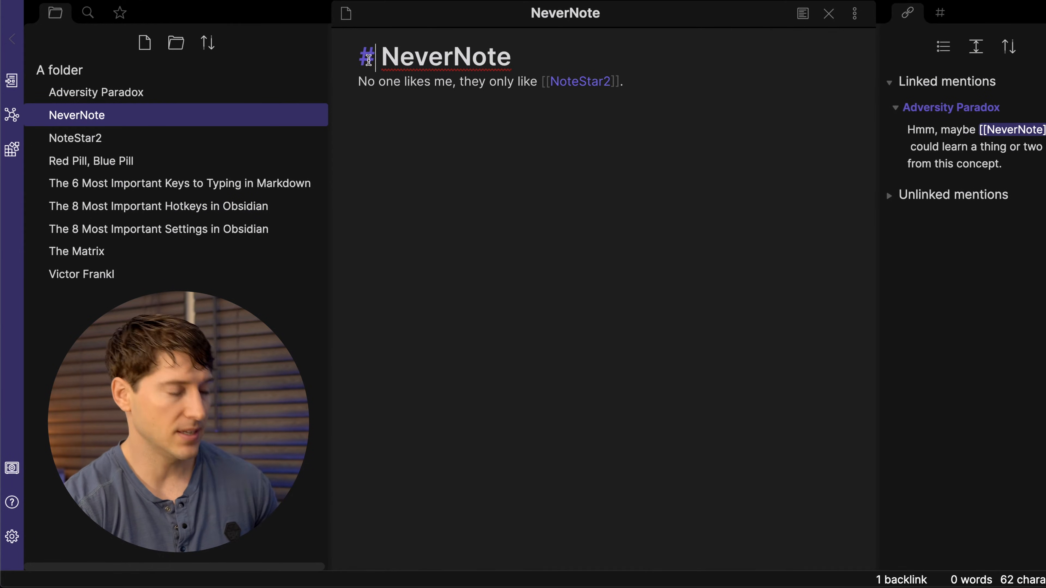
left_click(802, 12)
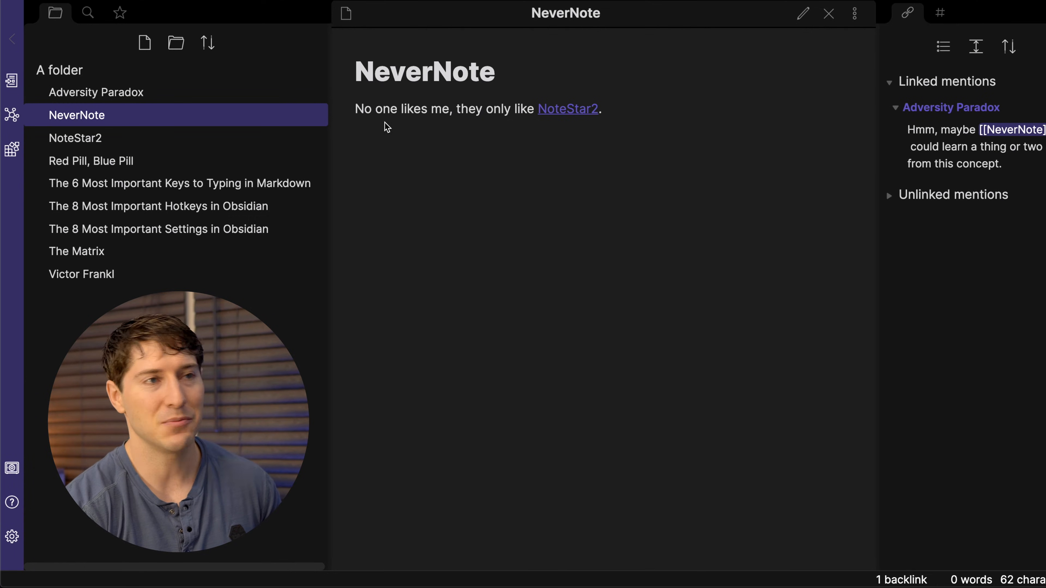
left_click(802, 13)
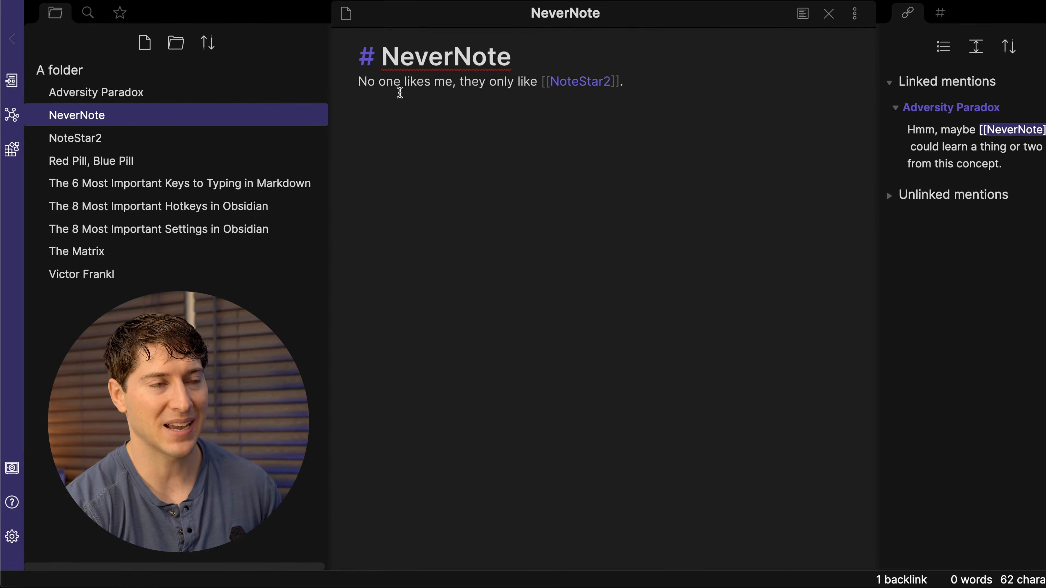
Step: Follow links through NoteStar2 and Red Pill, Blue Pill to the Adversity Paradox note
double_click(579, 81)
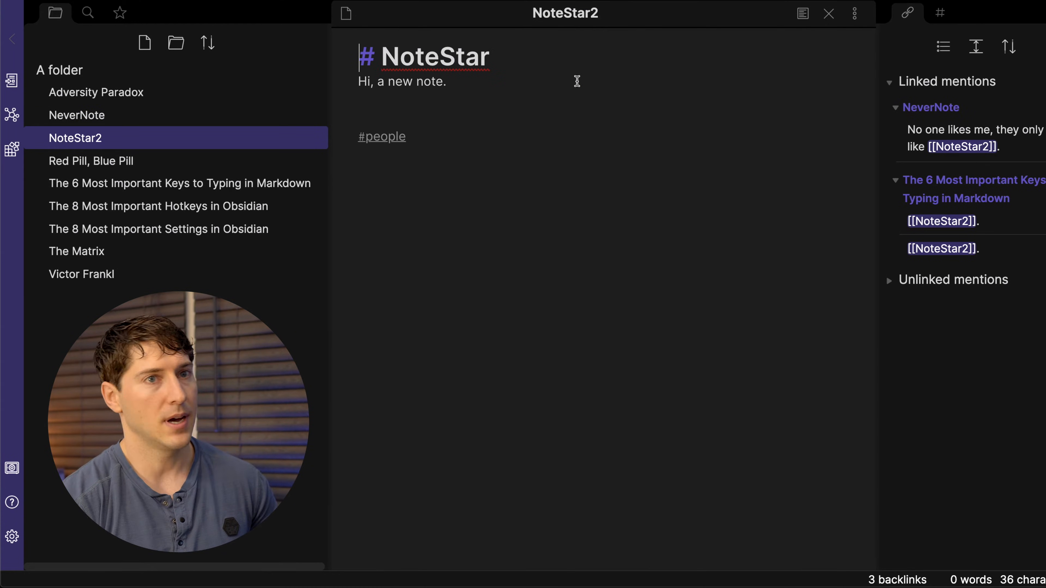
mouse_move(193, 274)
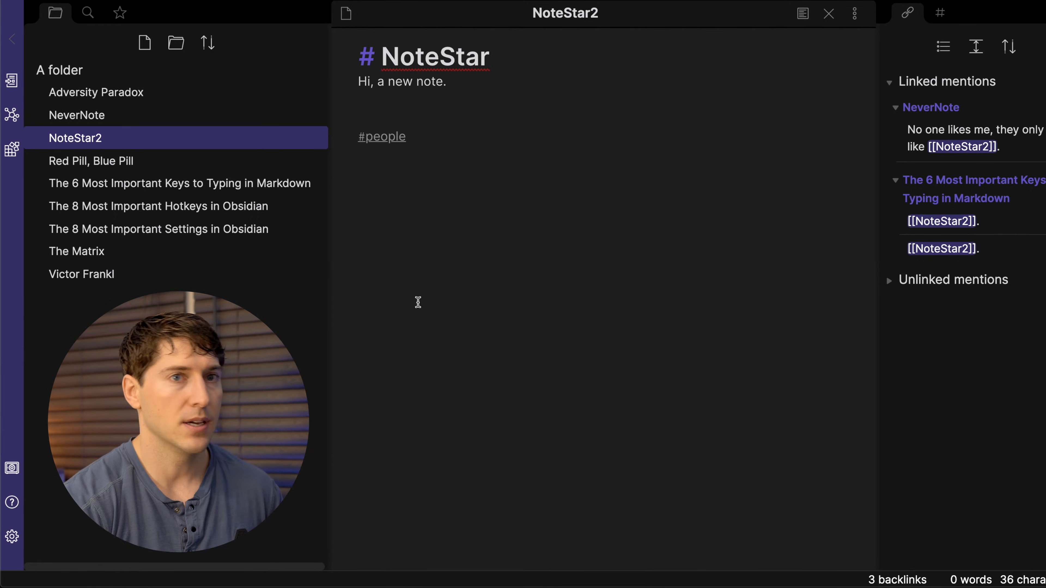
left_click(92, 160)
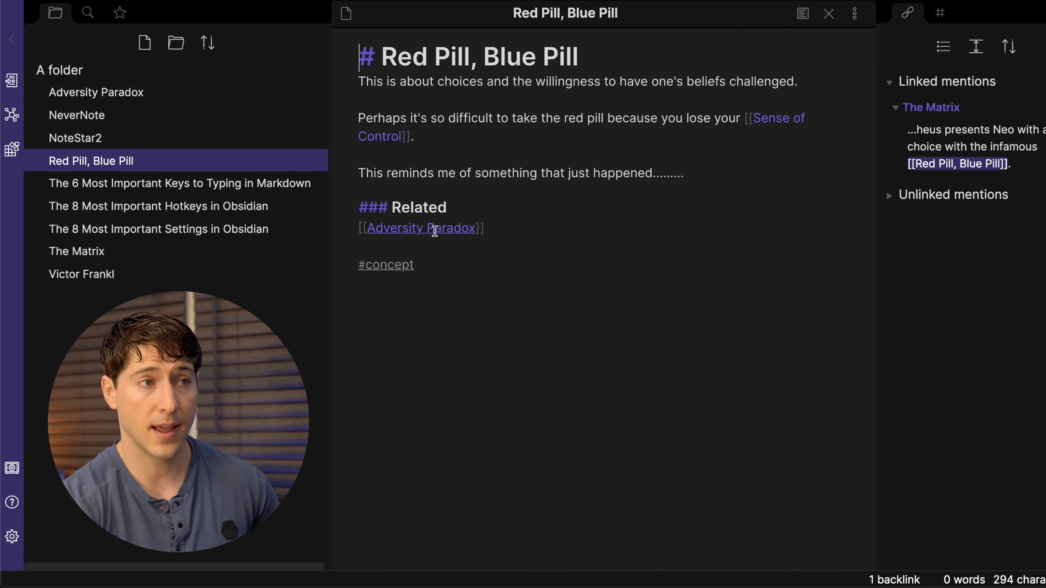
left_click(421, 228)
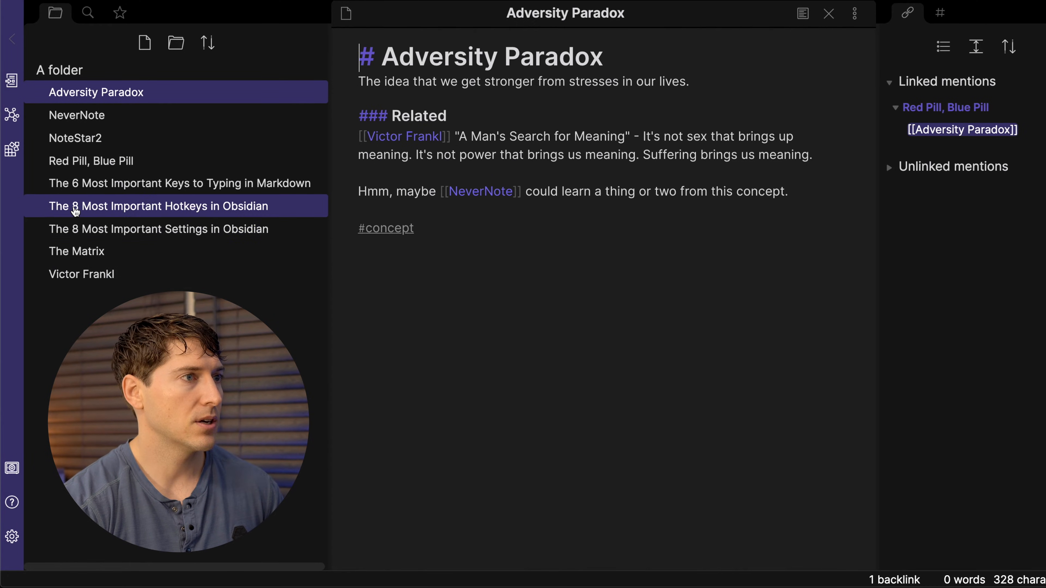
Step: Return to the hotkeys note from the file explorer sidebar
left_click(158, 206)
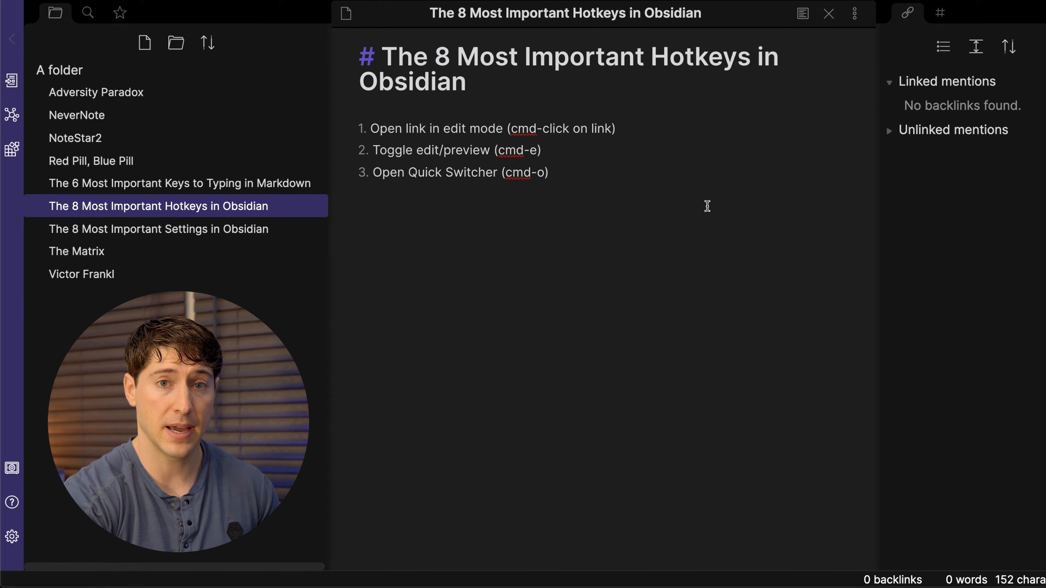
Step: Use the Quick Switcher to jump to The 8 Most Important Settings in Obsidian note
key("cmd+o")
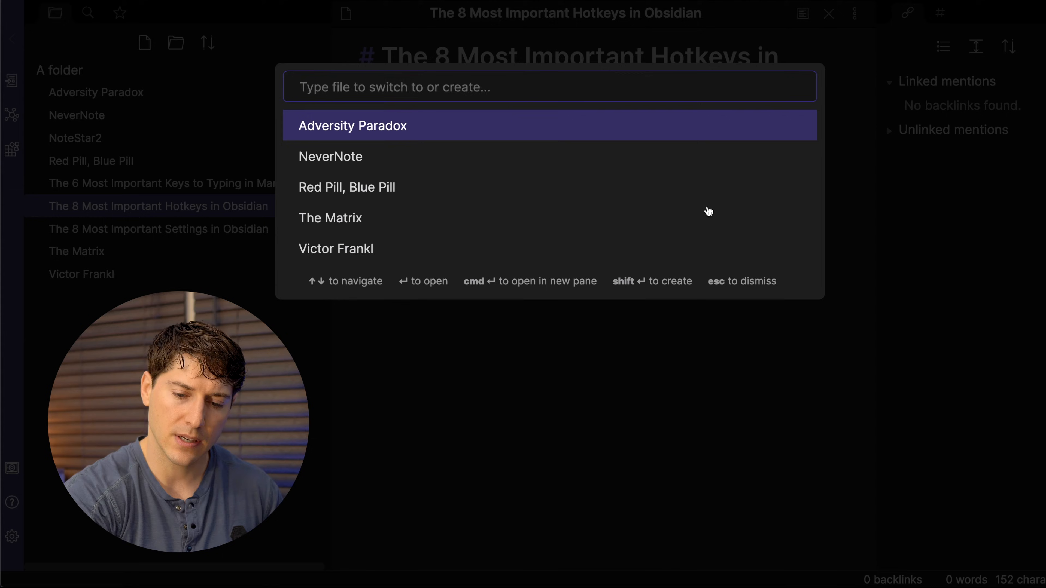
type("no")
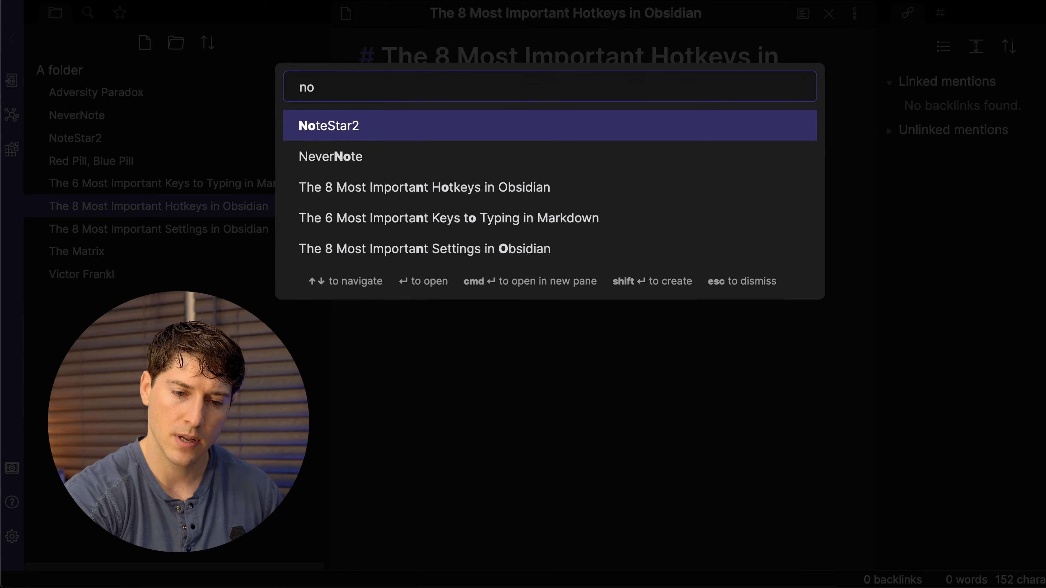
type("s")
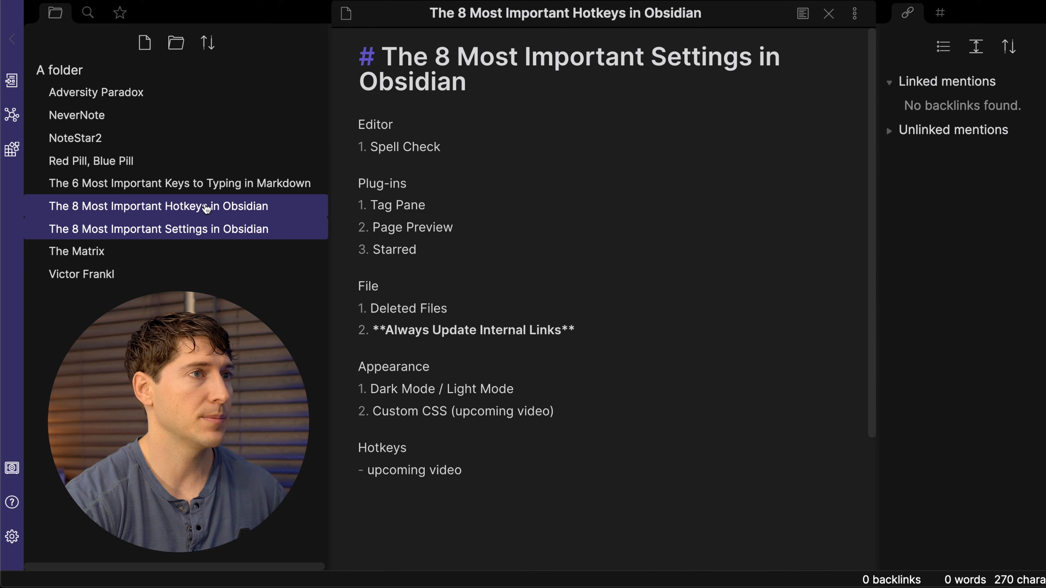
Step: Reopen the hotkeys note at the Search entry and bring up the vault-wide search pane
left_click(157, 206)
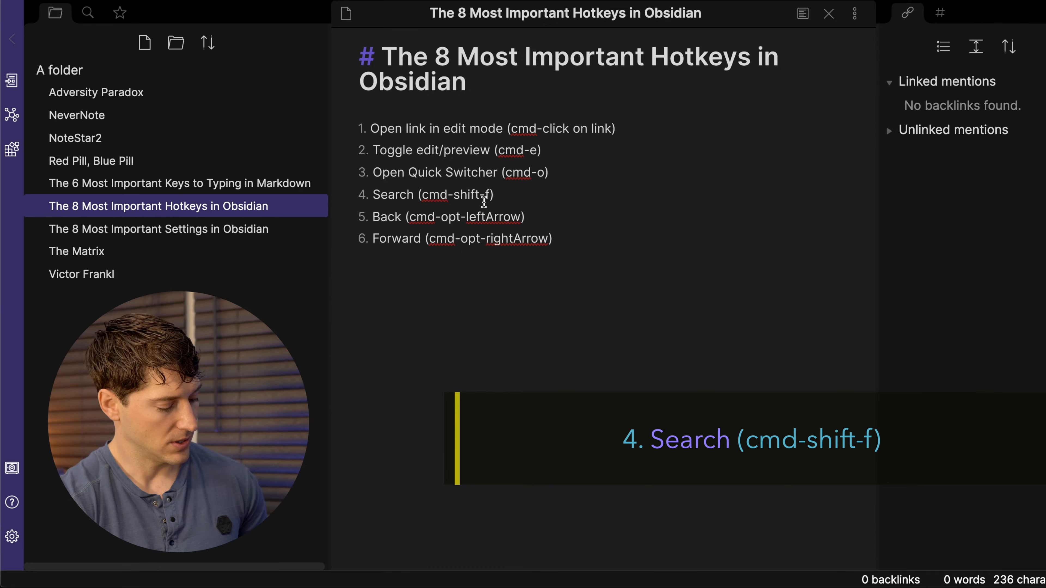
left_click(409, 195)
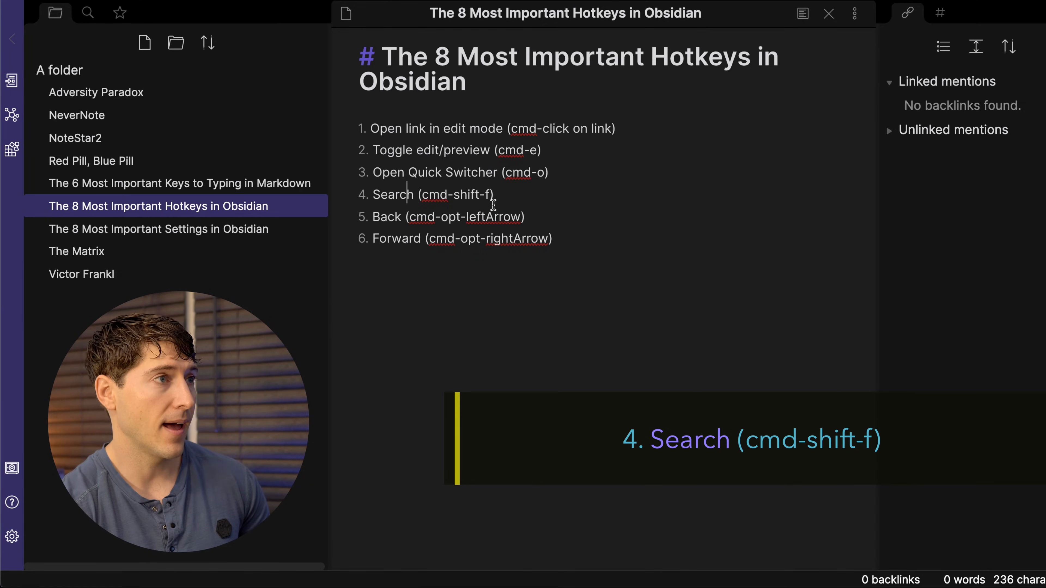
left_click(87, 13)
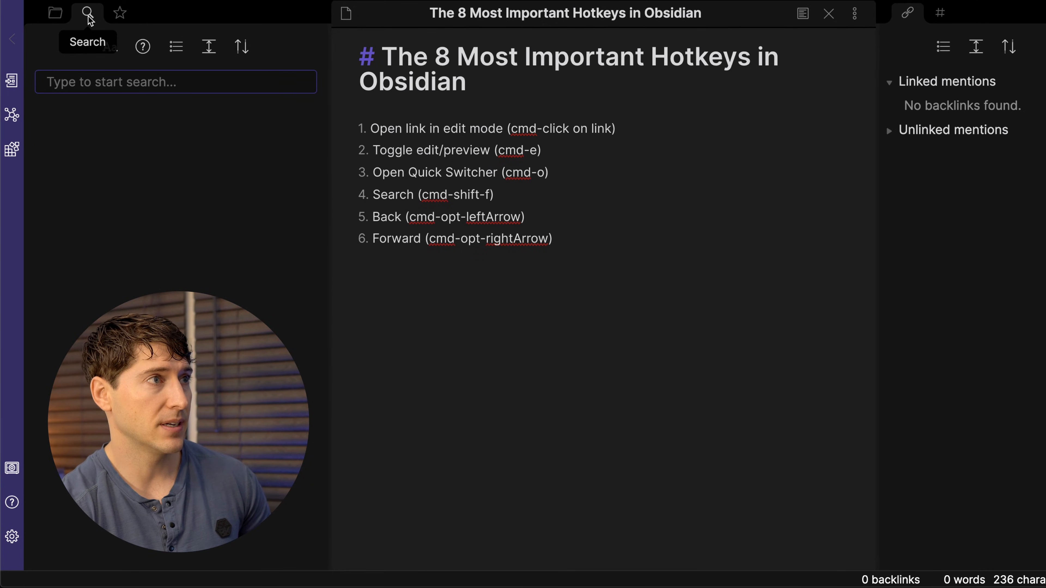
left_click(55, 12)
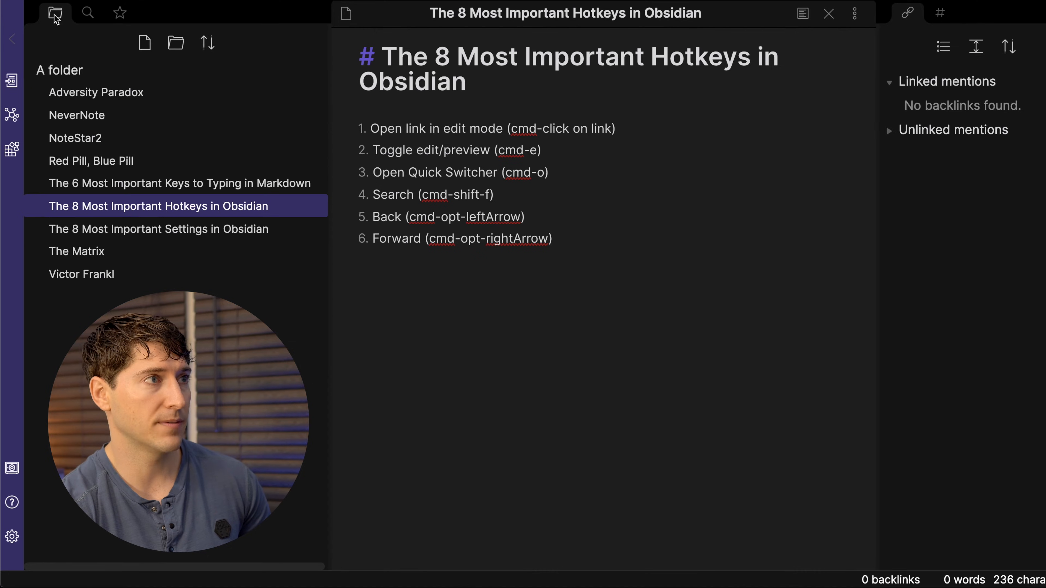
left_click(87, 13)
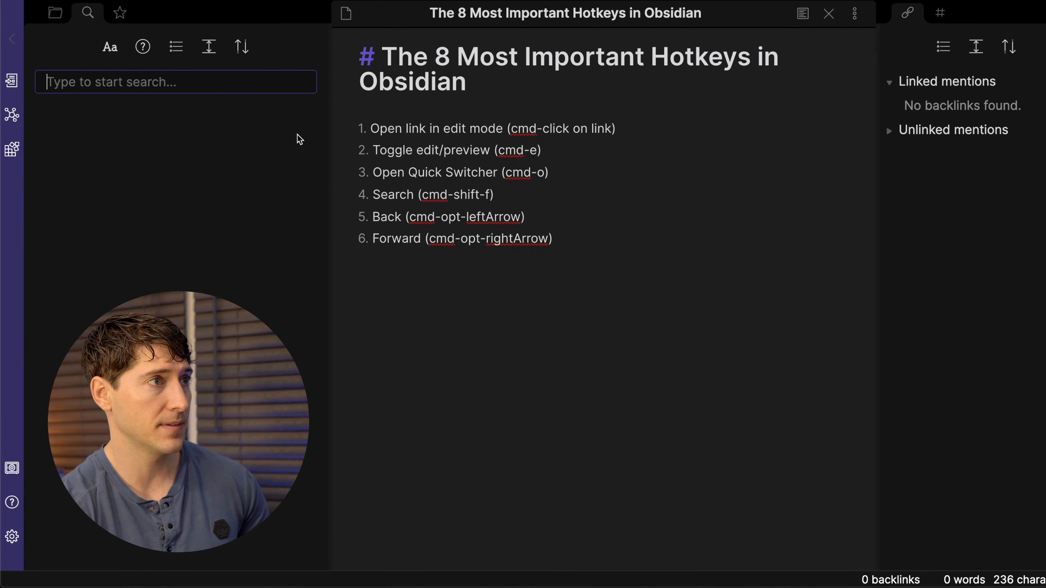
type("as")
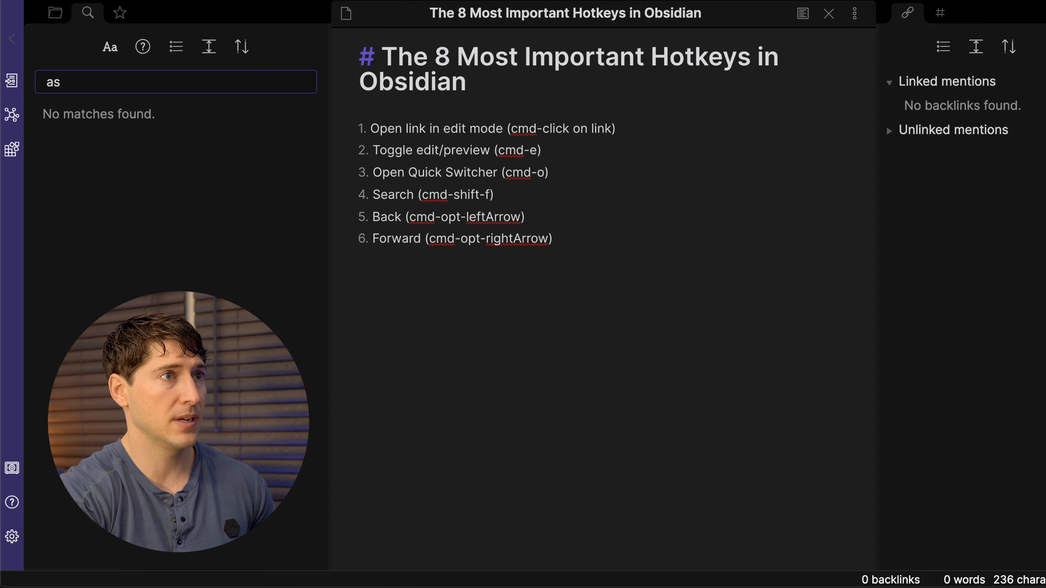
Step: Search the vault for 'nev', then #concept, and open The 6 Most Important Keys to Typing in Markdown
left_click(175, 82)
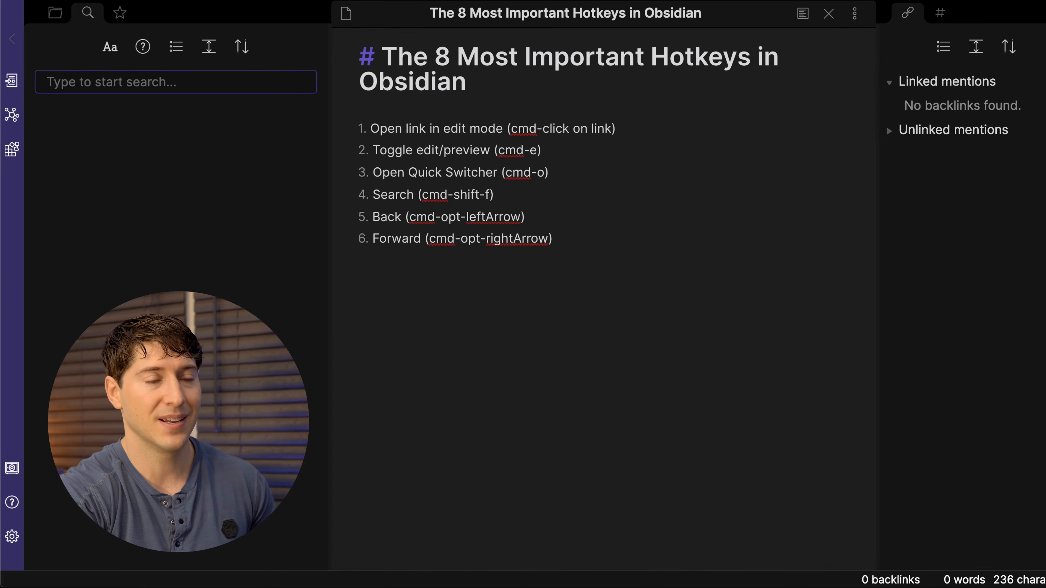
type("never")
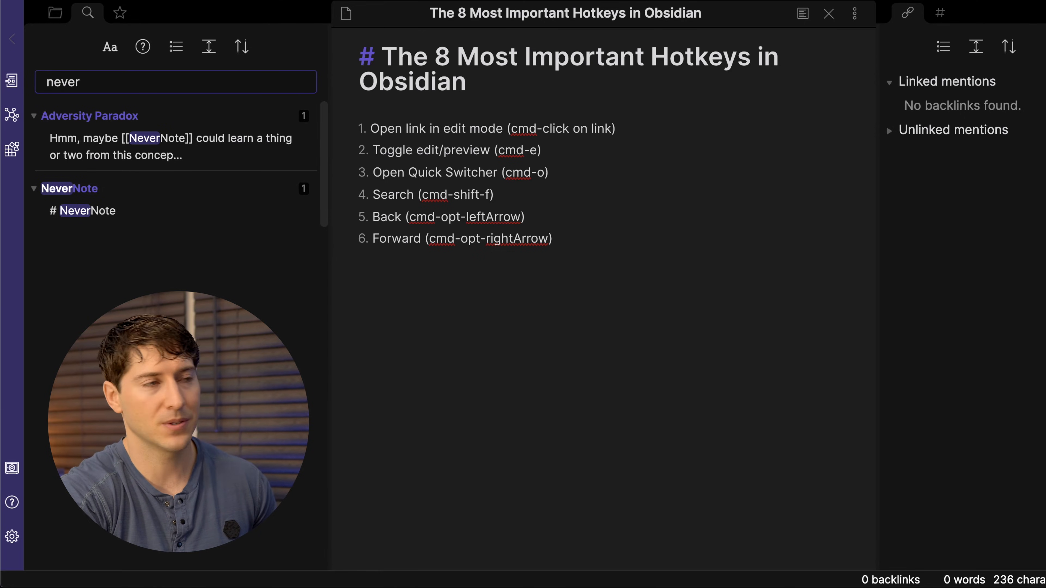
left_click(176, 81)
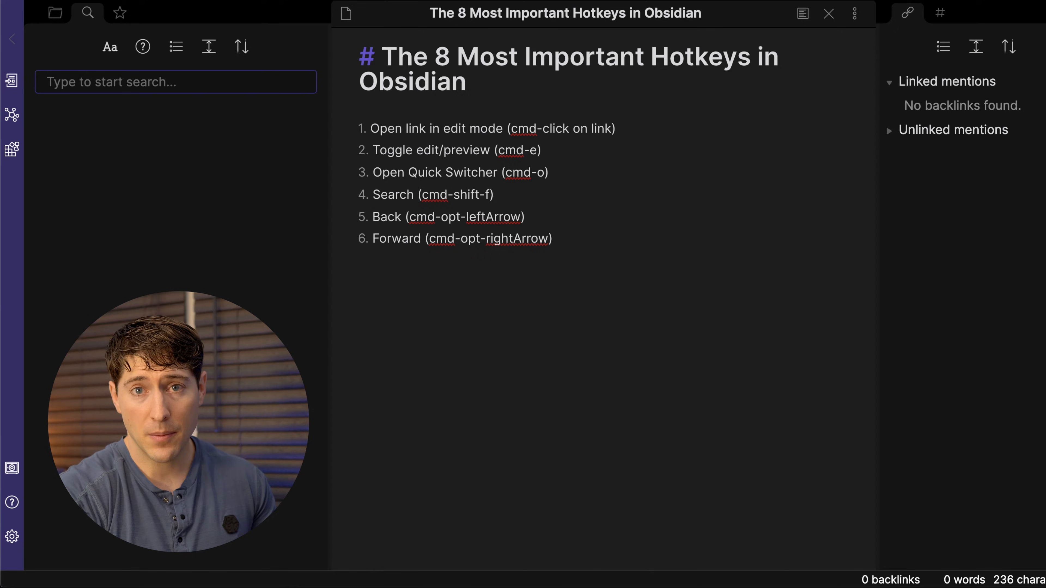
type("#concept")
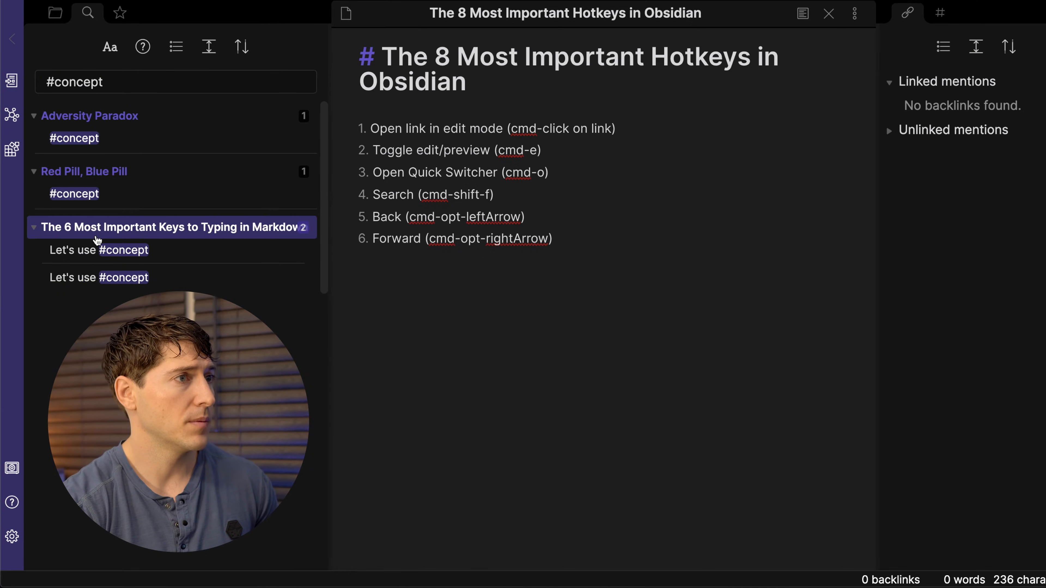
left_click(171, 228)
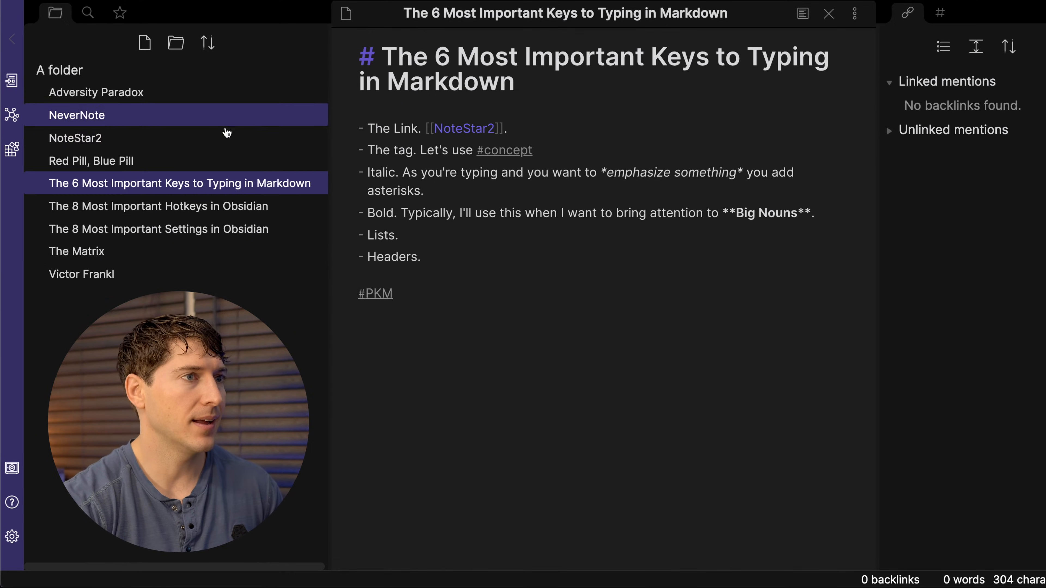
Step: Move back and forward through recently visited notes, landing on the hotkeys note
left_click(158, 206)
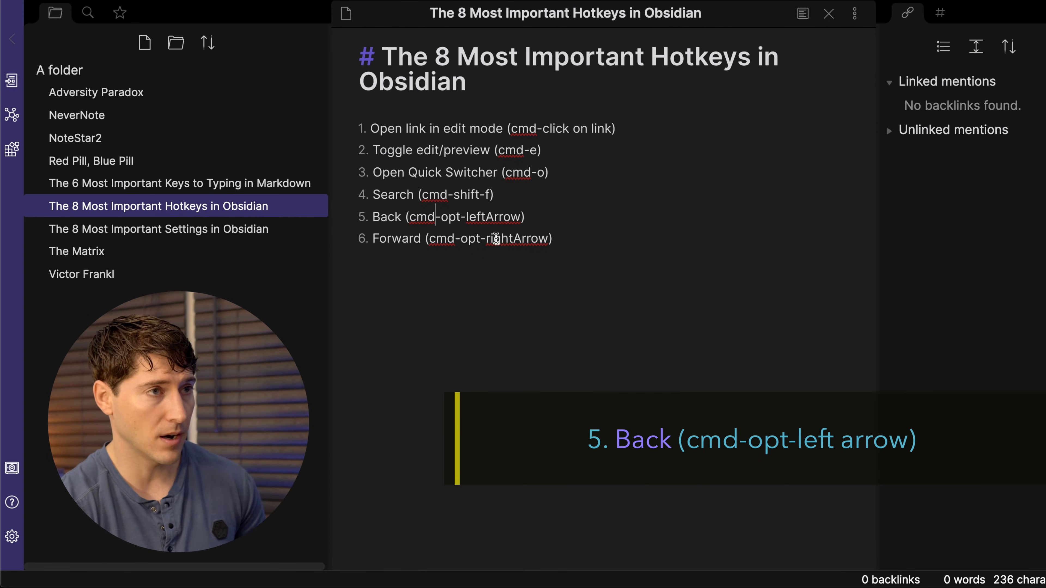
left_click(179, 184)
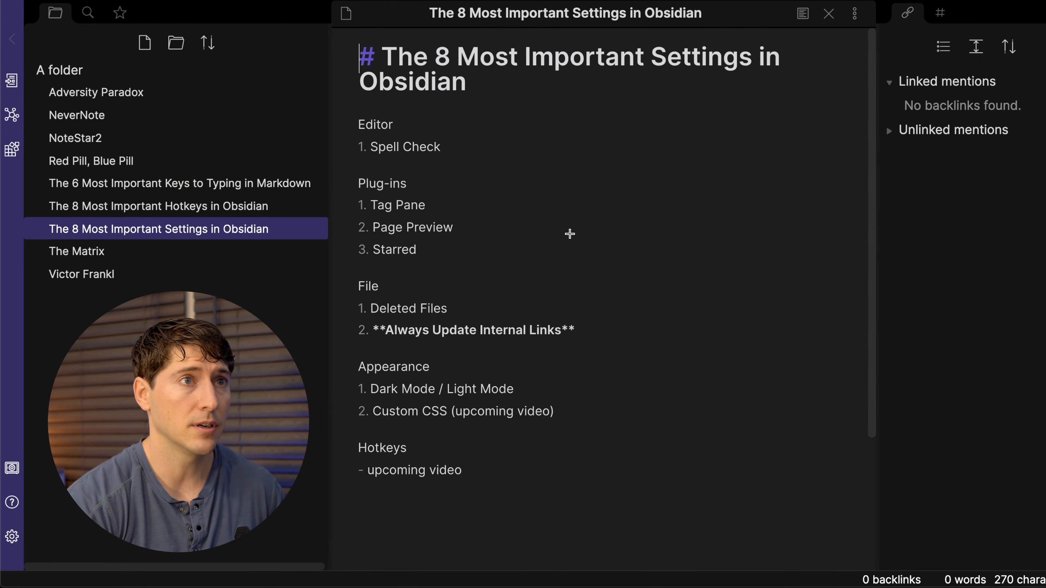
left_click(77, 115)
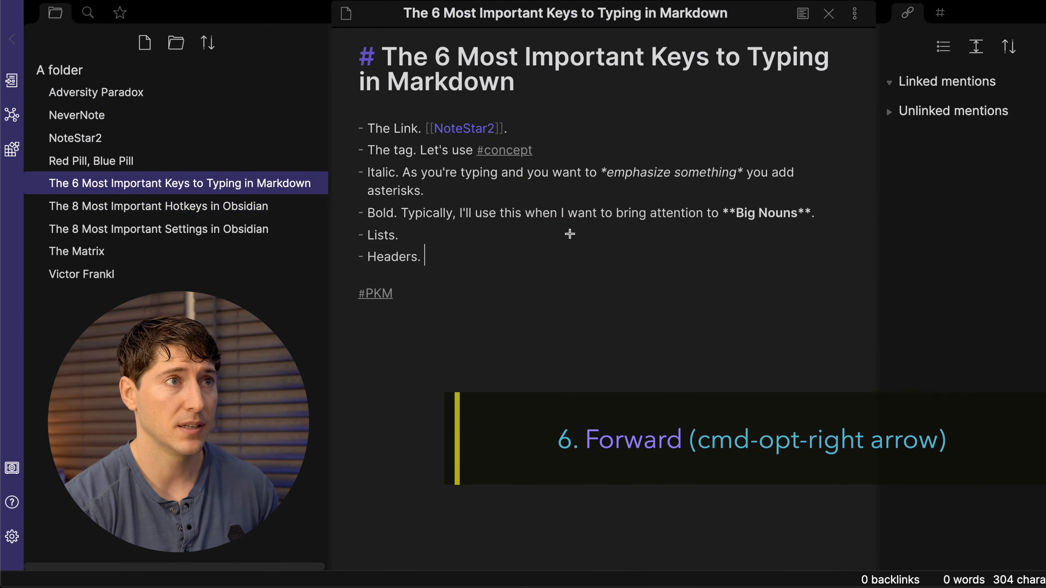
left_click(156, 206)
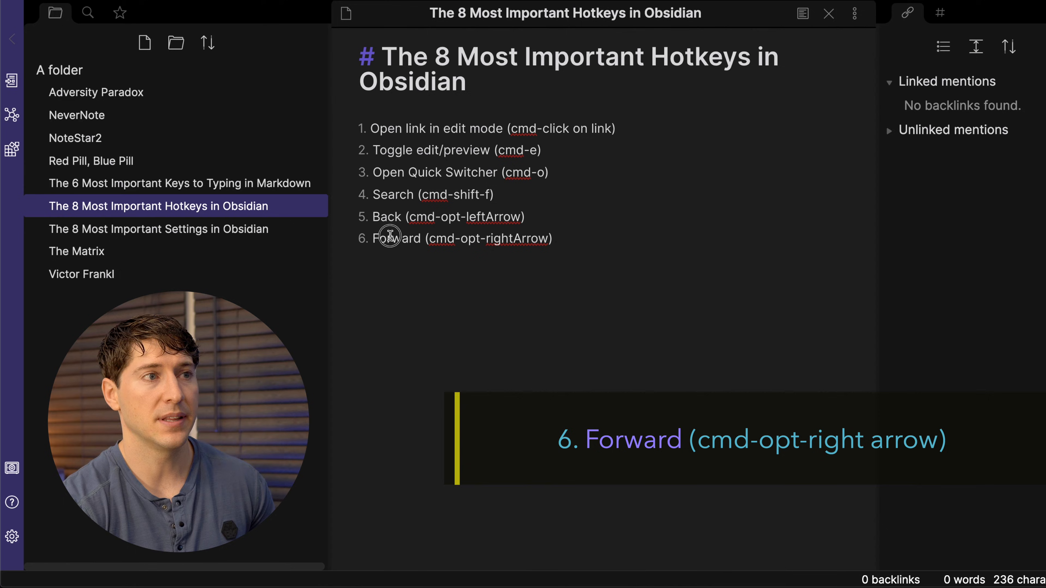
Step: After the Forward item, add 'New note (cmd-n)' to the hotkeys list
double_click(396, 238)
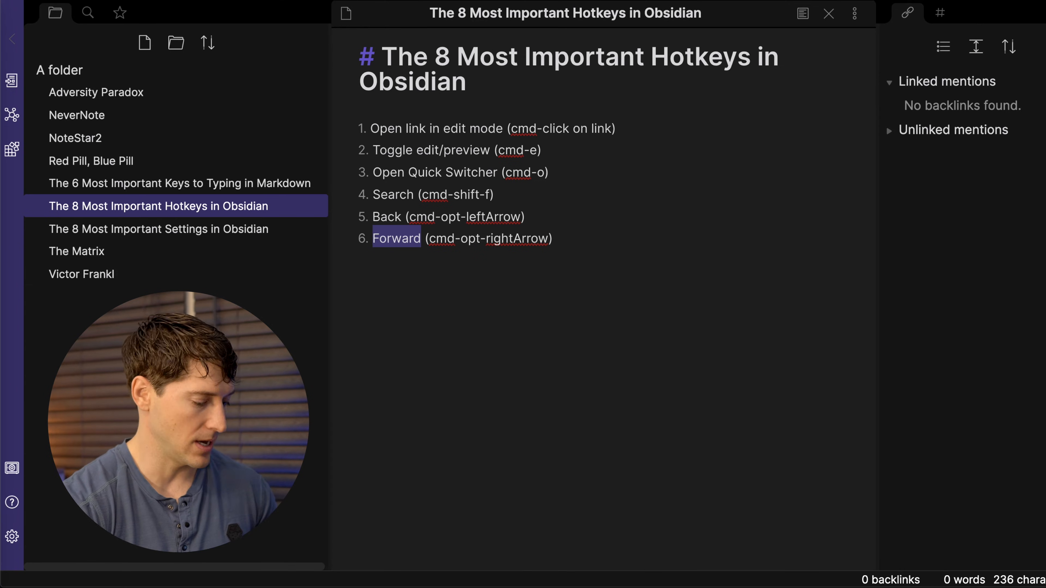
type("New note (cmd-n)")
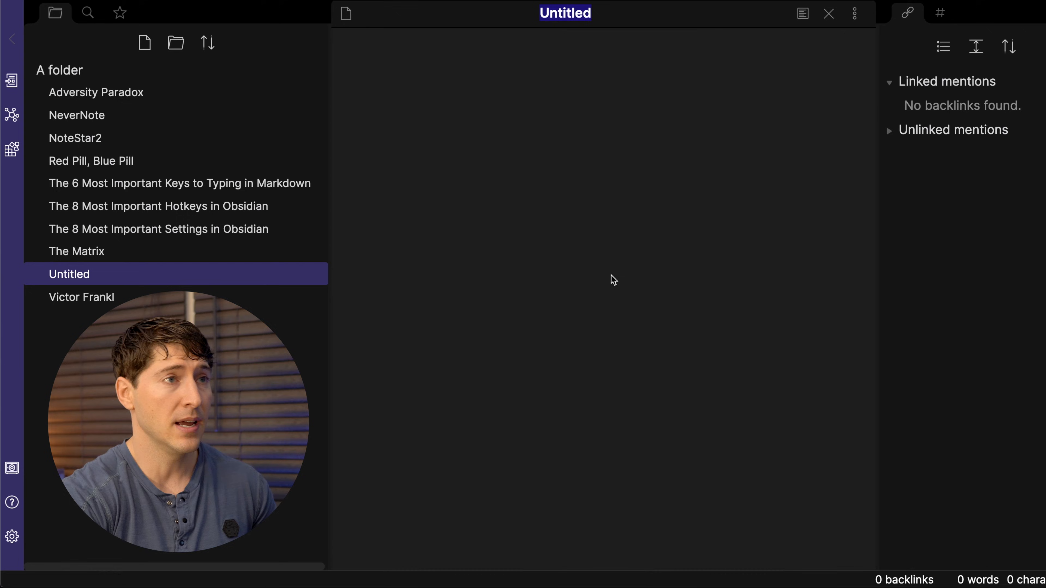
Step: Create a scratch note 'askdfjsakl' with filler text, then return to the hotkeys note to add items 7 and 8
type("askdfjsakl")
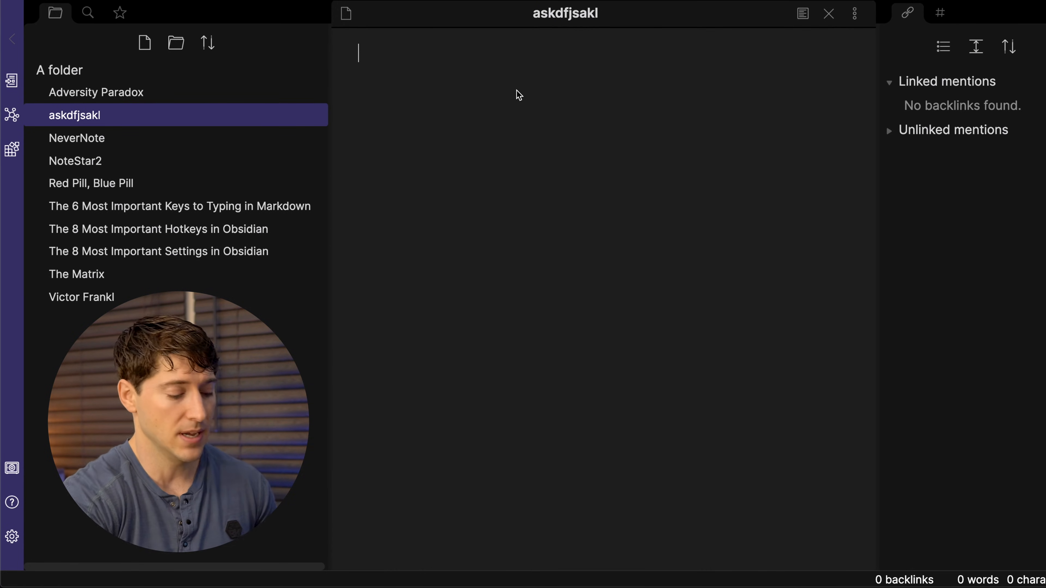
type("ask")
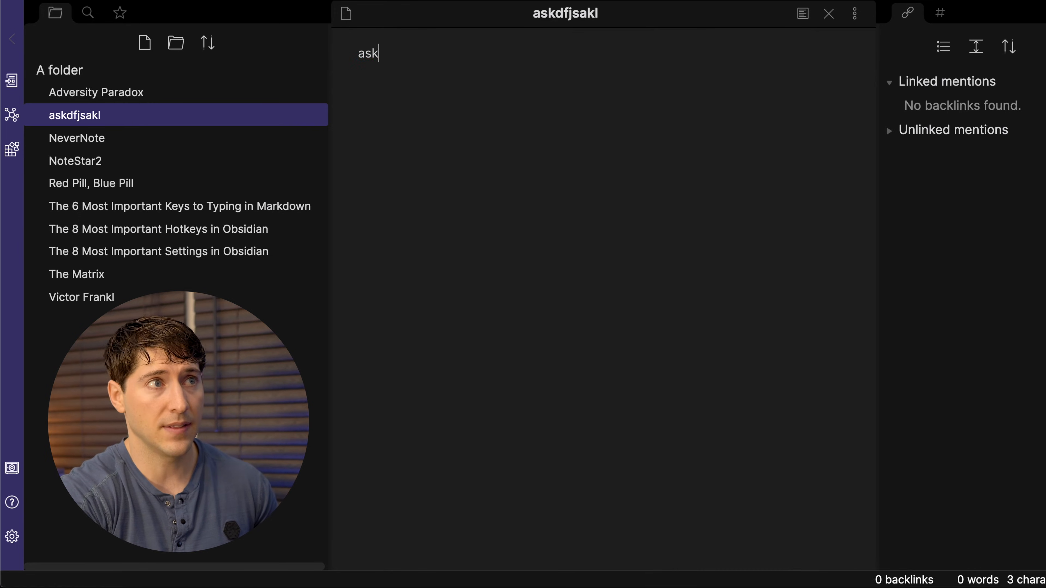
type("dfjalsdkjf")
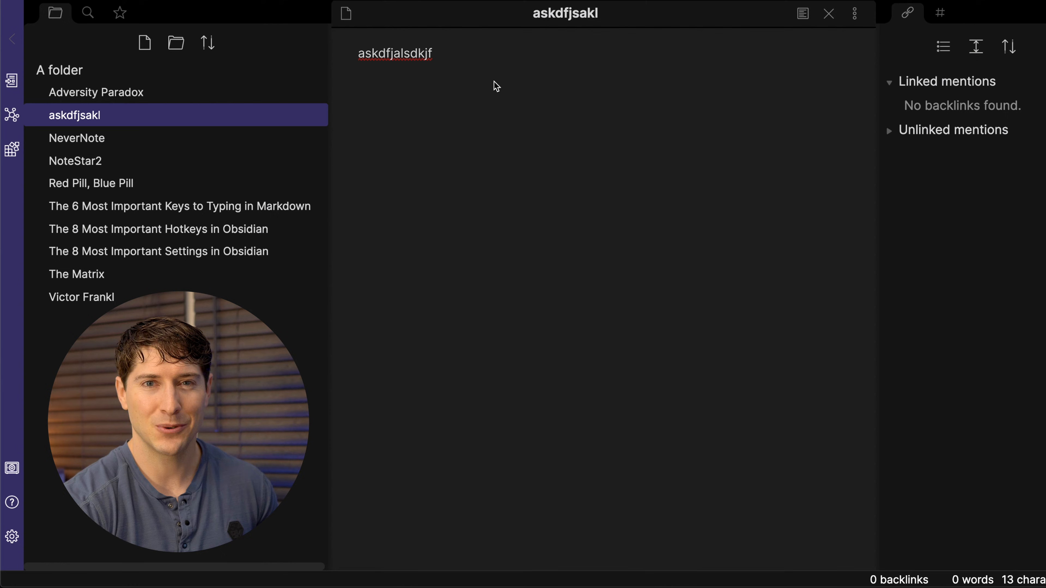
left_click(158, 229)
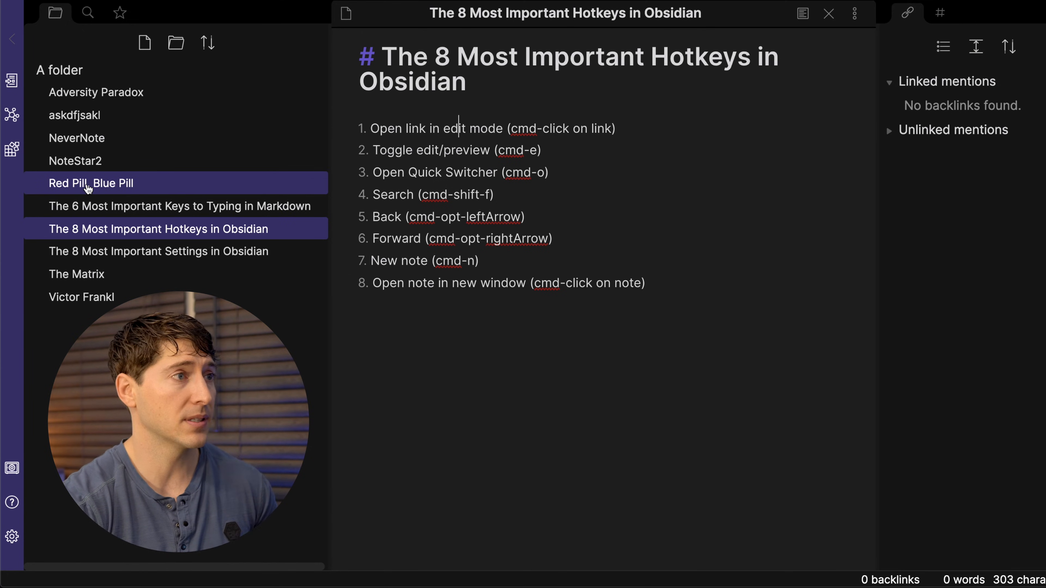
Step: Open Red Pill, Blue Pill beside the hotkeys note and toggle both panes between preview and editing
left_click(91, 183)
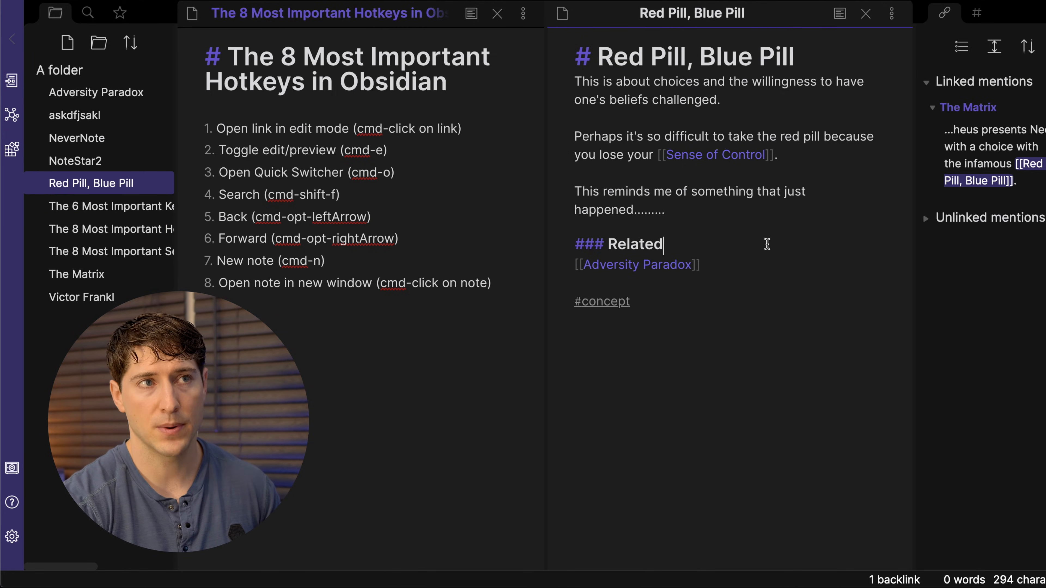
left_click(838, 13)
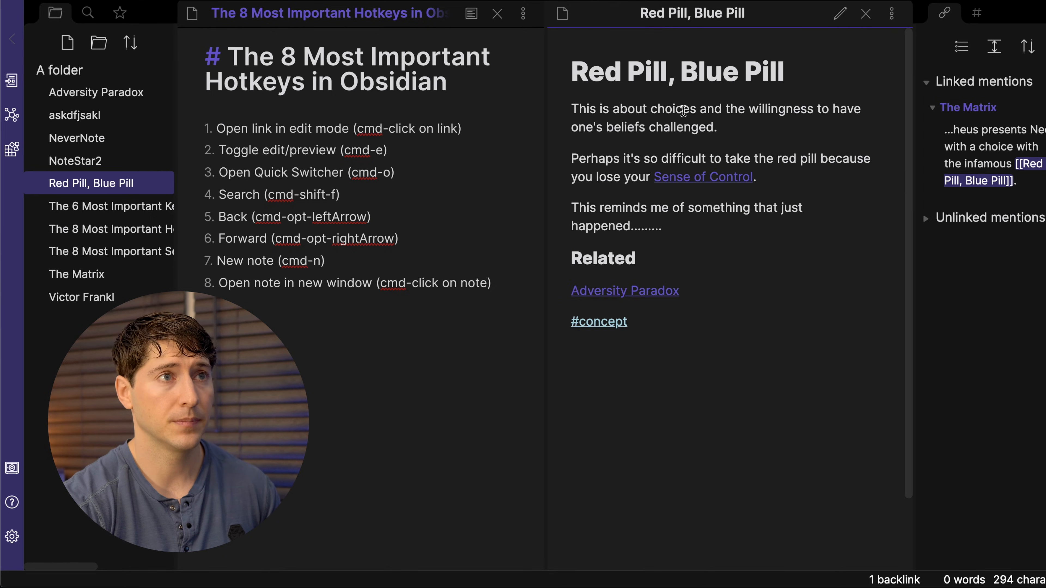
left_click(839, 13)
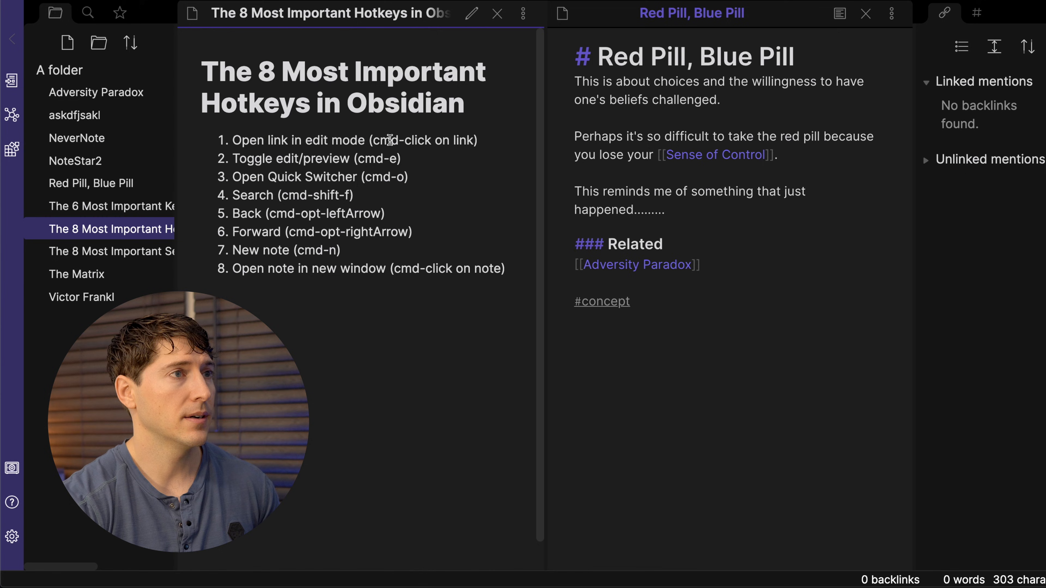
left_click(472, 13)
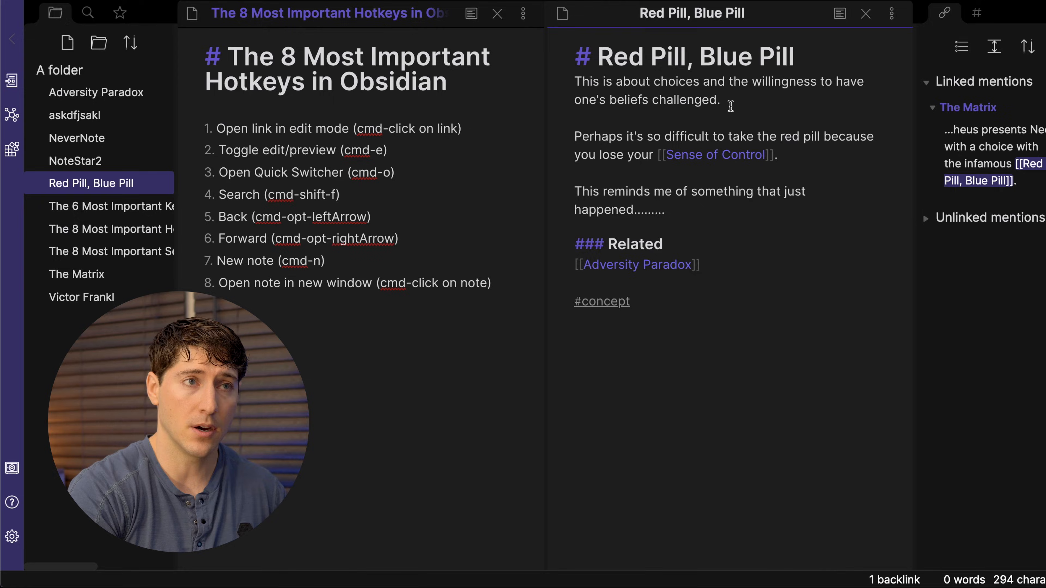
Step: Switch the second pane to Adversity Paradox via the Quick Switcher ('adver')
type("adver")
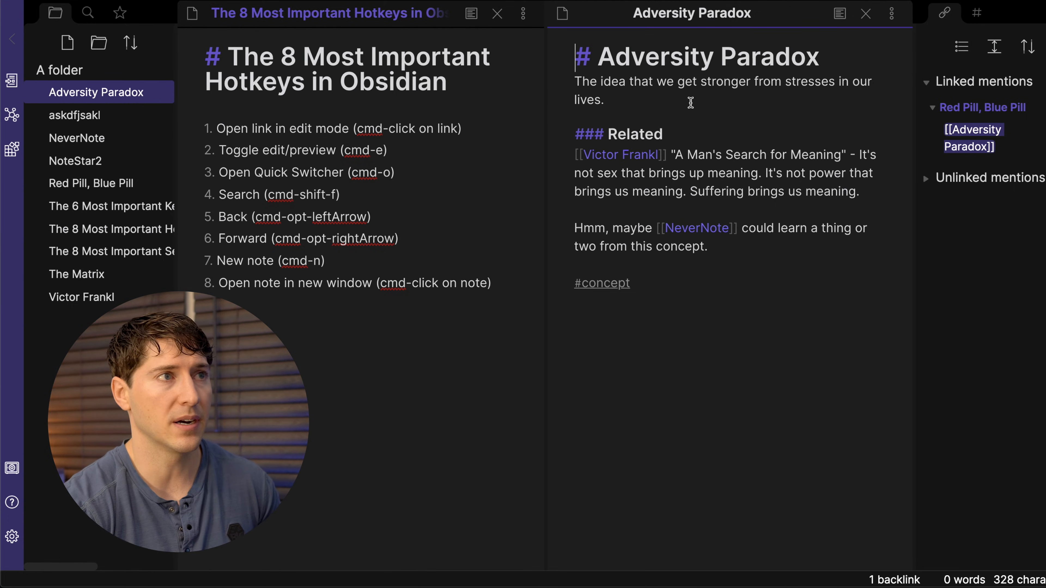
mouse_move(420, 226)
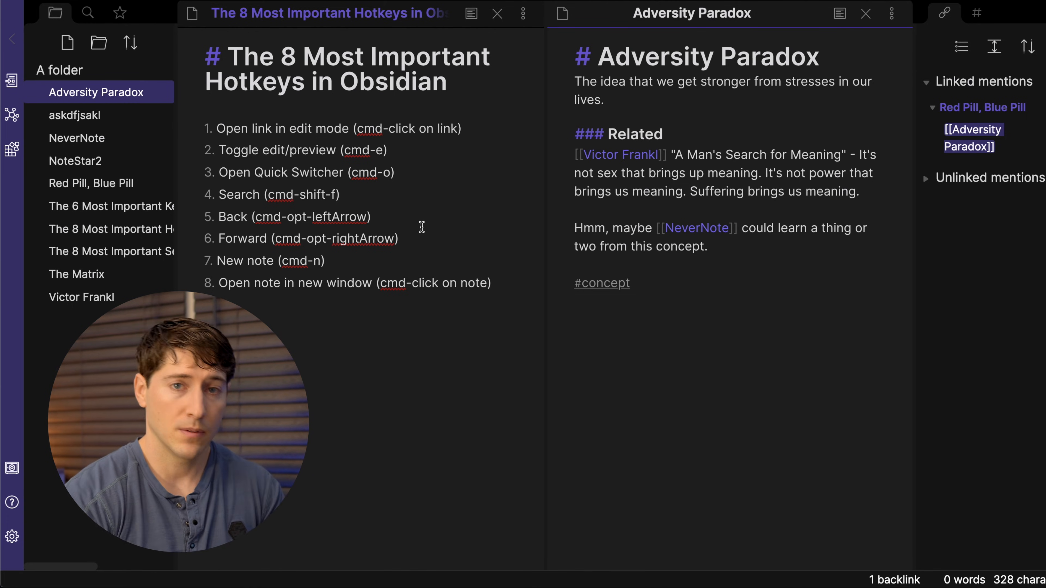